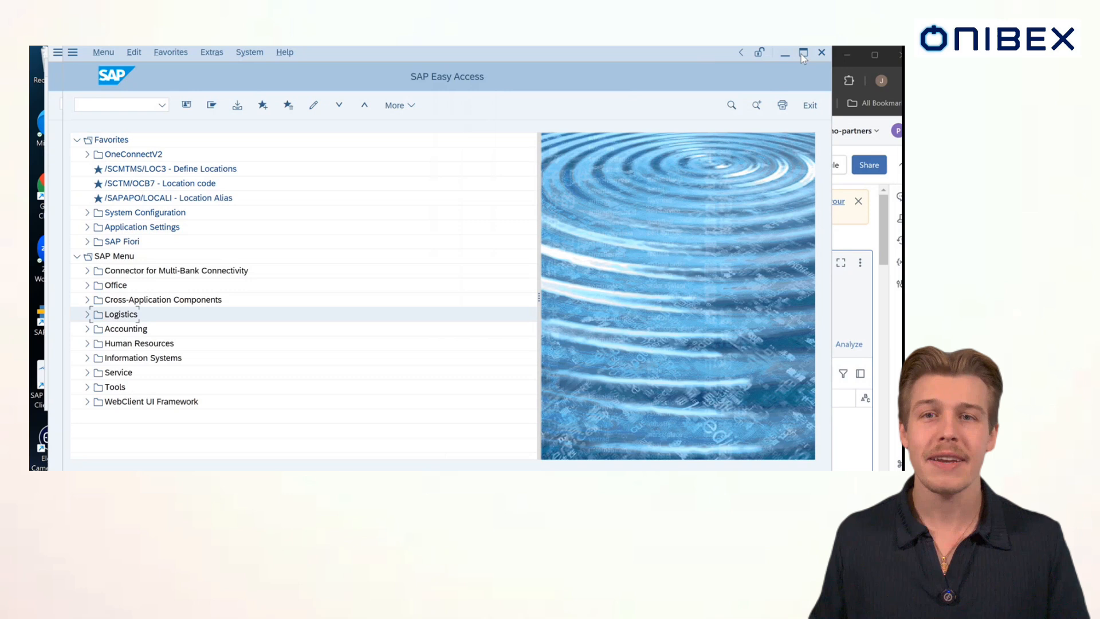
Maximize SAP and run transaction ZONT_ONECM to reach the OneConnect entity screen.
{"action": "left_click", "coordinate": [803, 53]}
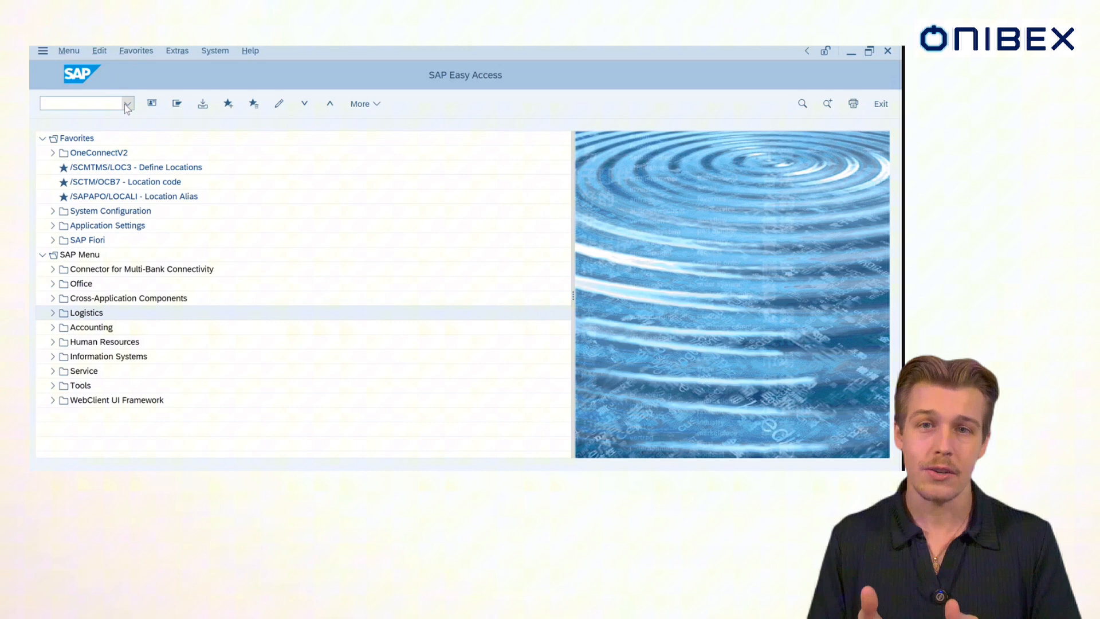
{"action": "type", "text": "ZONT_ONECM"}
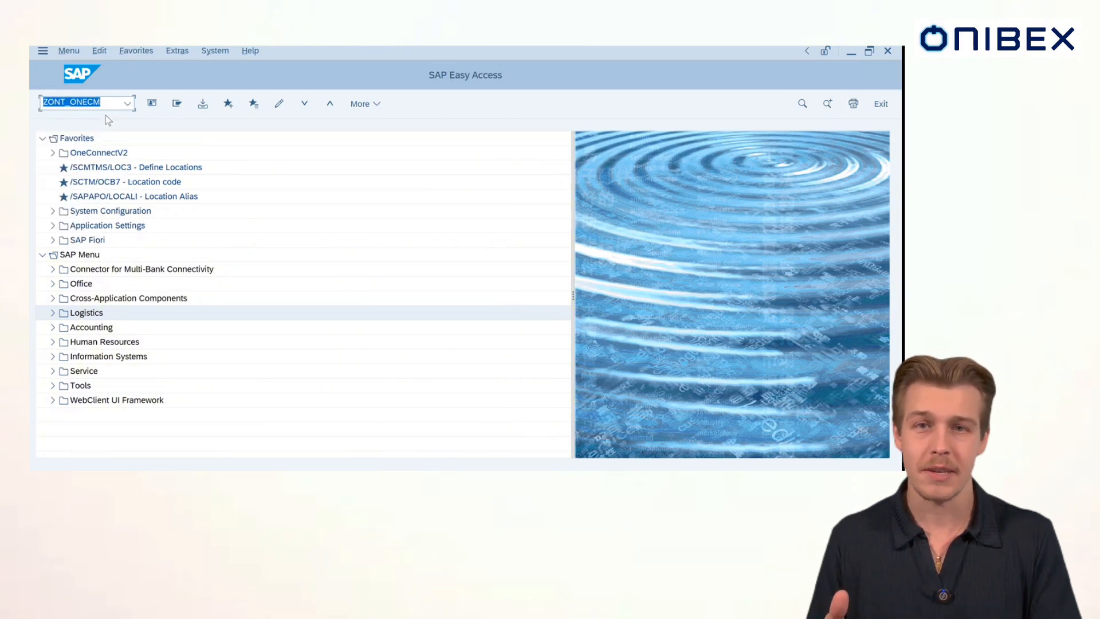
{"action": "key", "text": "Enter"}
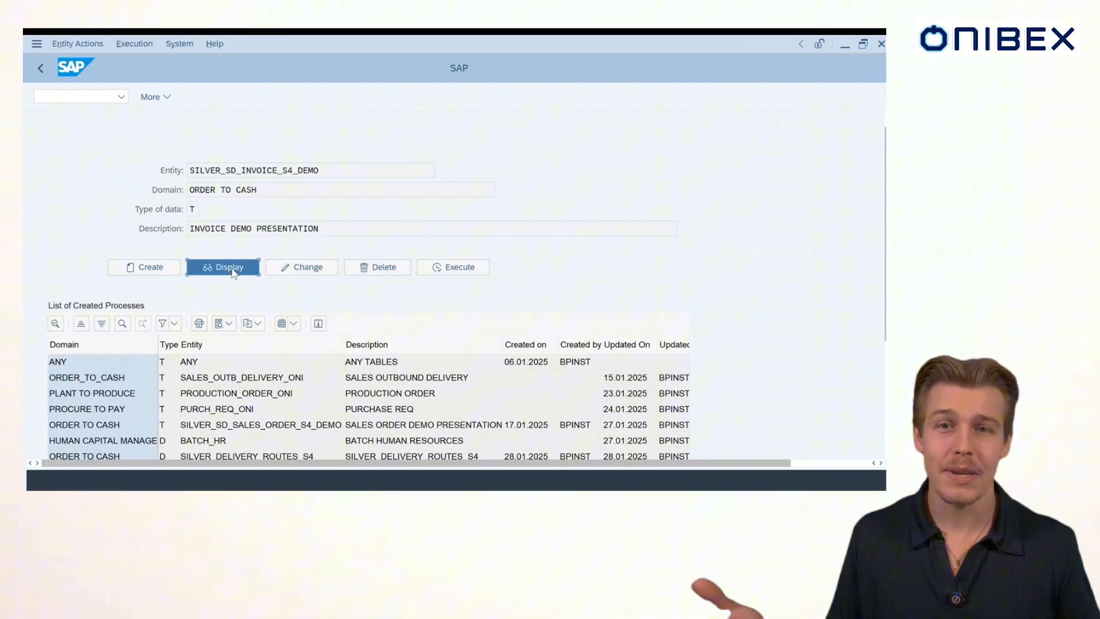
Display the invoice entity and view its billing header–billing item join, cancelling the Add table prompt.
{"action": "left_click", "coordinate": [222, 267]}
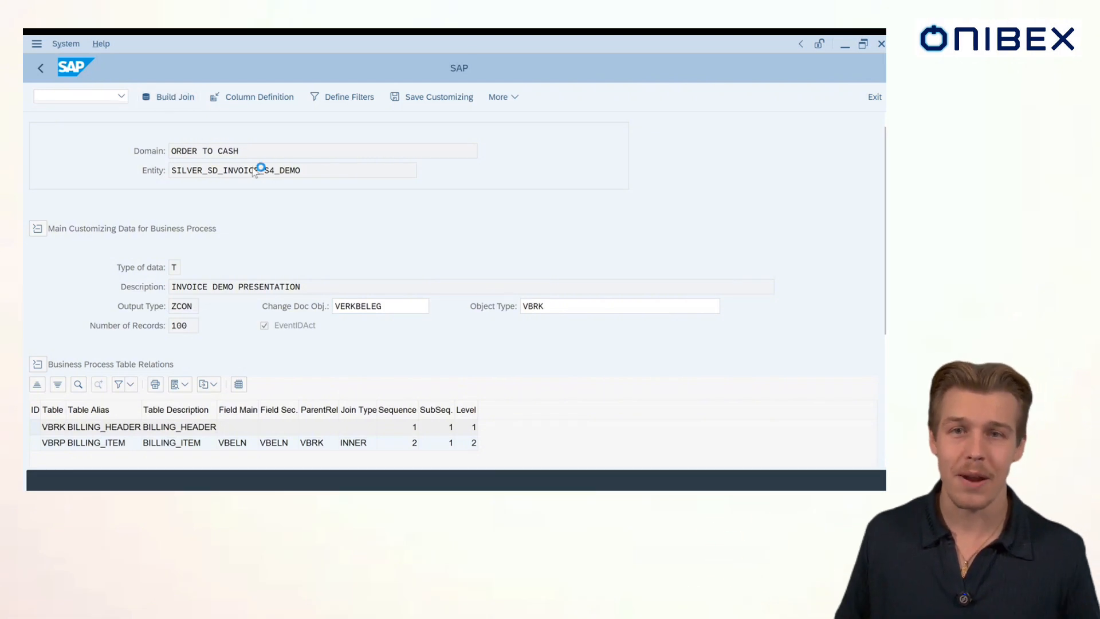
{"action": "left_click", "coordinate": [168, 96]}
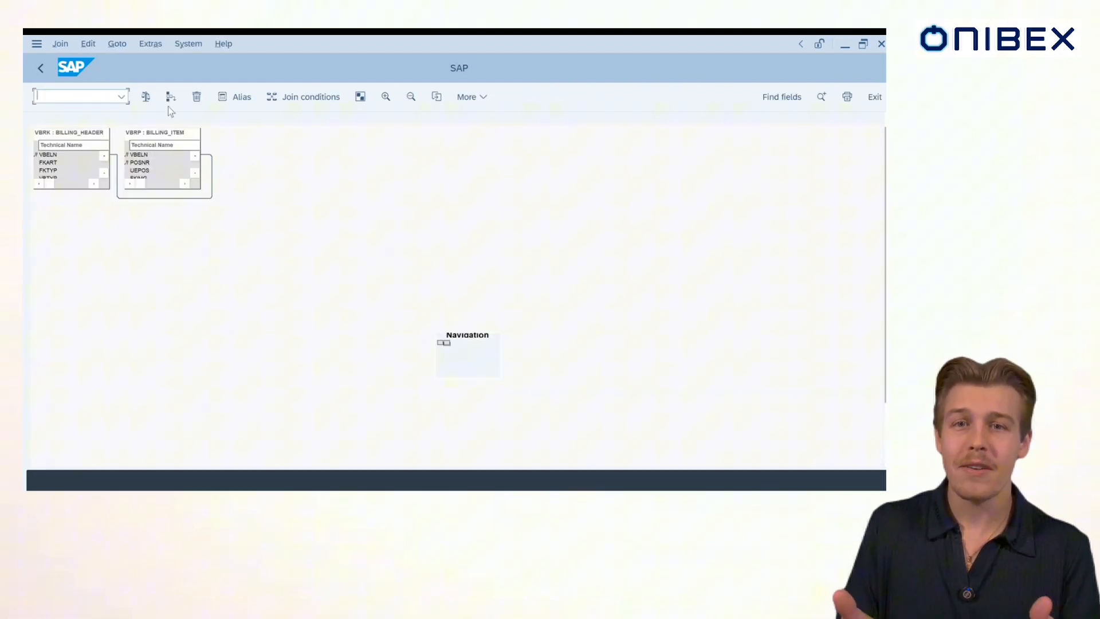
{"action": "left_click", "coordinate": [170, 96]}
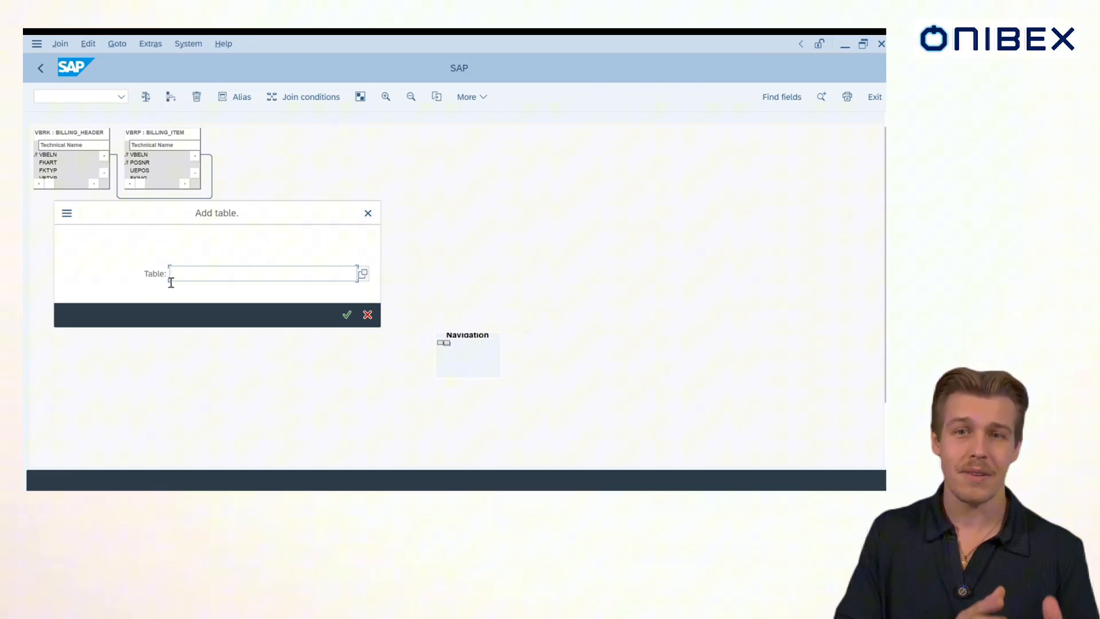
{"action": "mouse_move", "coordinate": [353, 265]}
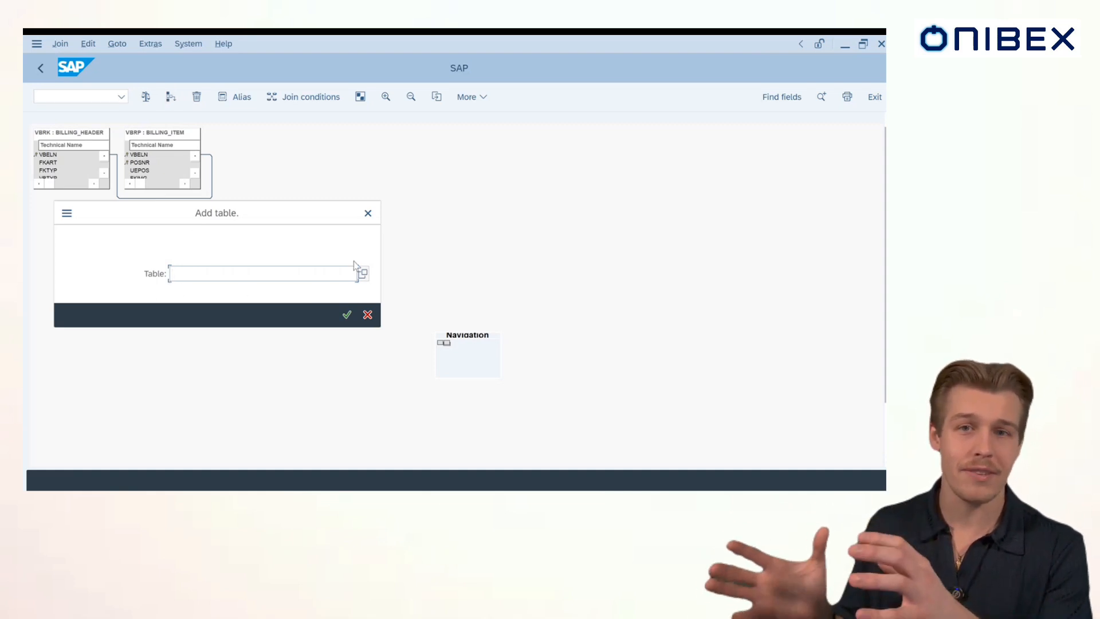
{"action": "left_click", "coordinate": [368, 213]}
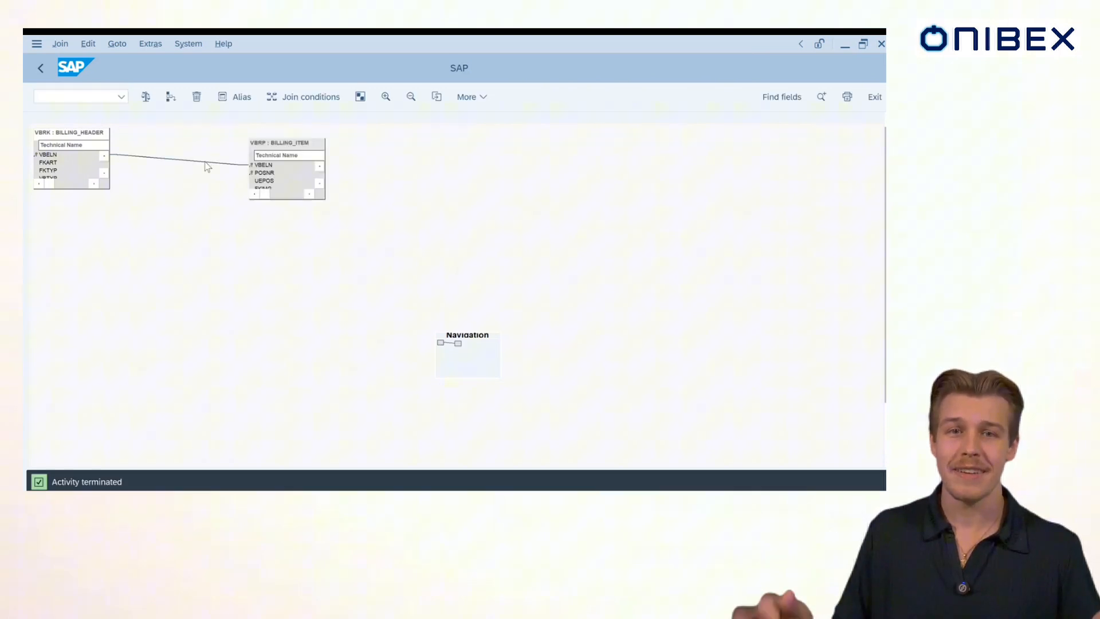
{"action": "right_click", "coordinate": [206, 166]}
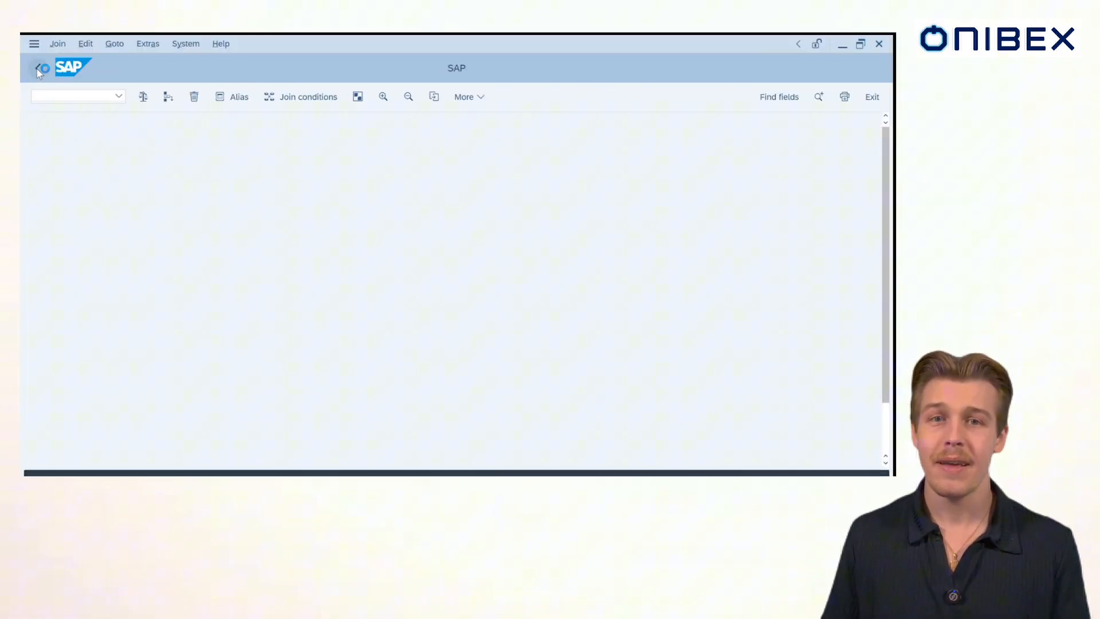
Return to the entity settings and review the VBRK BILLING_HEADER field selection in Column Definition.
{"action": "left_click", "coordinate": [35, 67]}
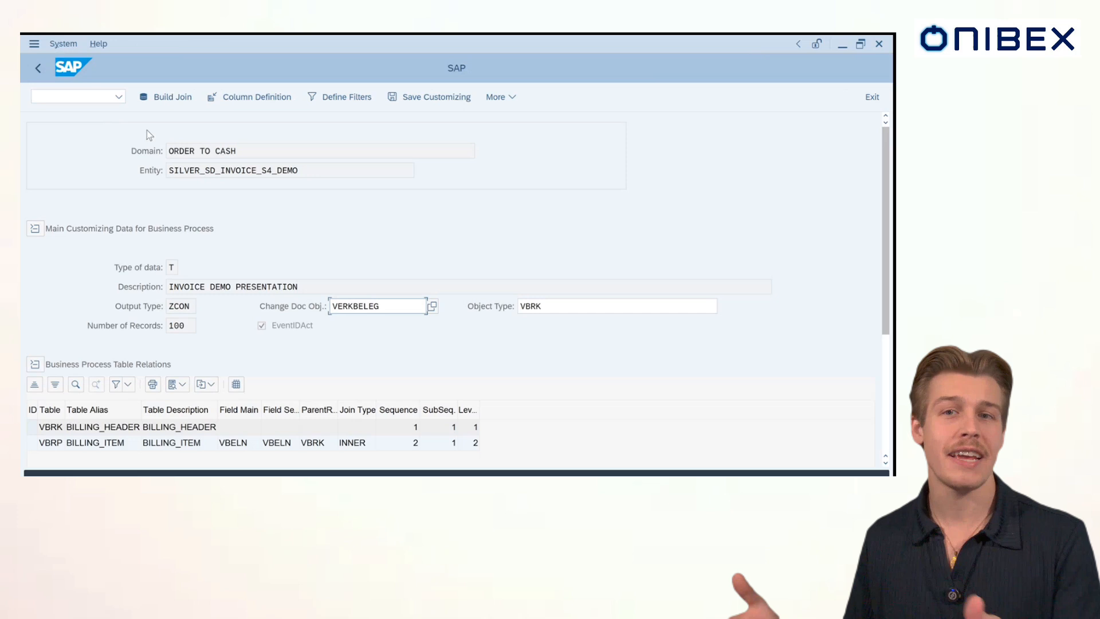
{"action": "mouse_move", "coordinate": [258, 186]}
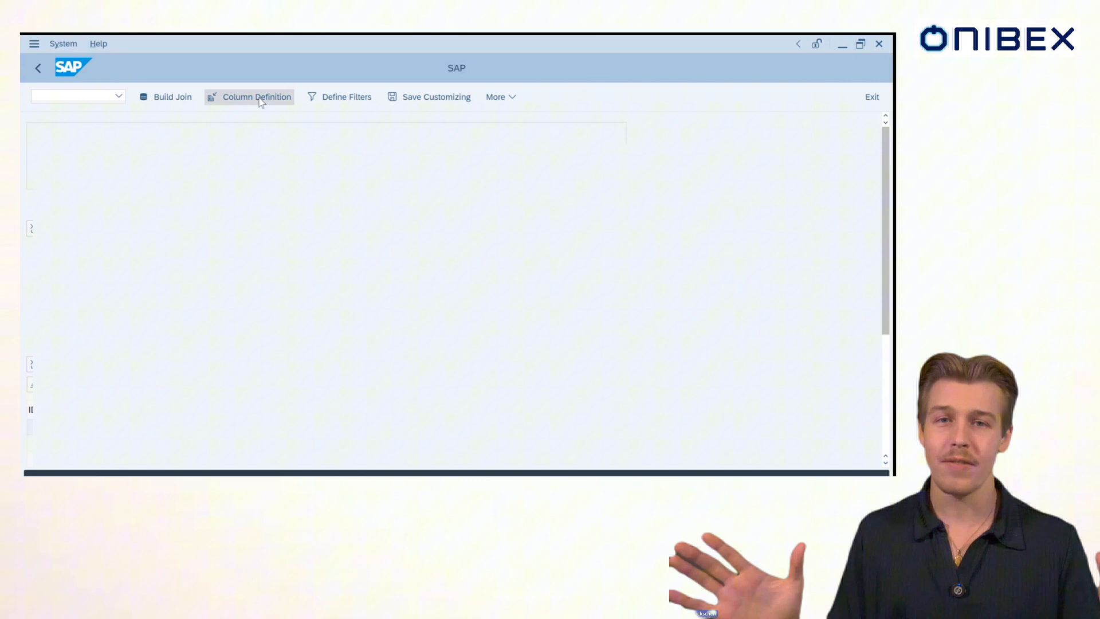
{"action": "left_click", "coordinate": [257, 97]}
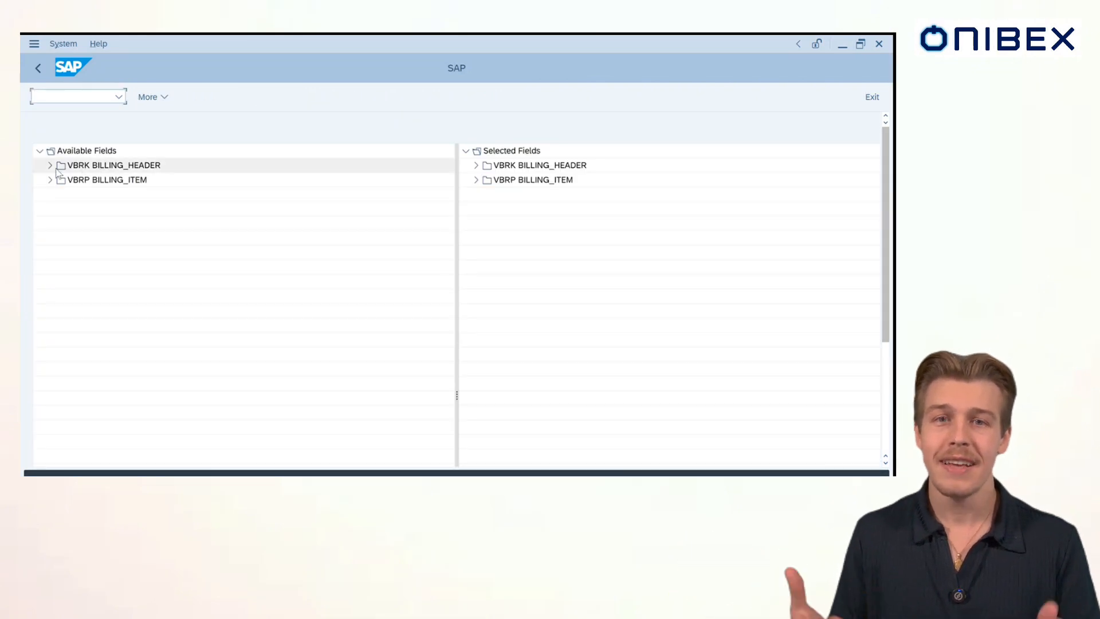
{"action": "left_click", "coordinate": [50, 165]}
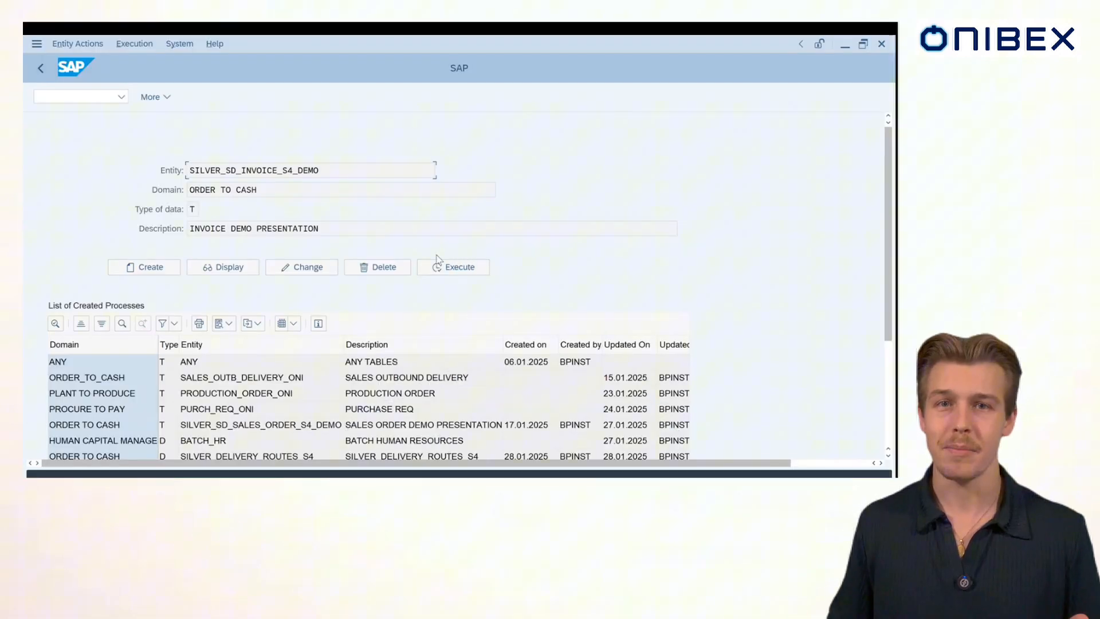
Execute the invoice entity with field labels, Send by Table and endpoint ONIBEXOP, reaching record selection.
{"action": "left_click", "coordinate": [454, 267]}
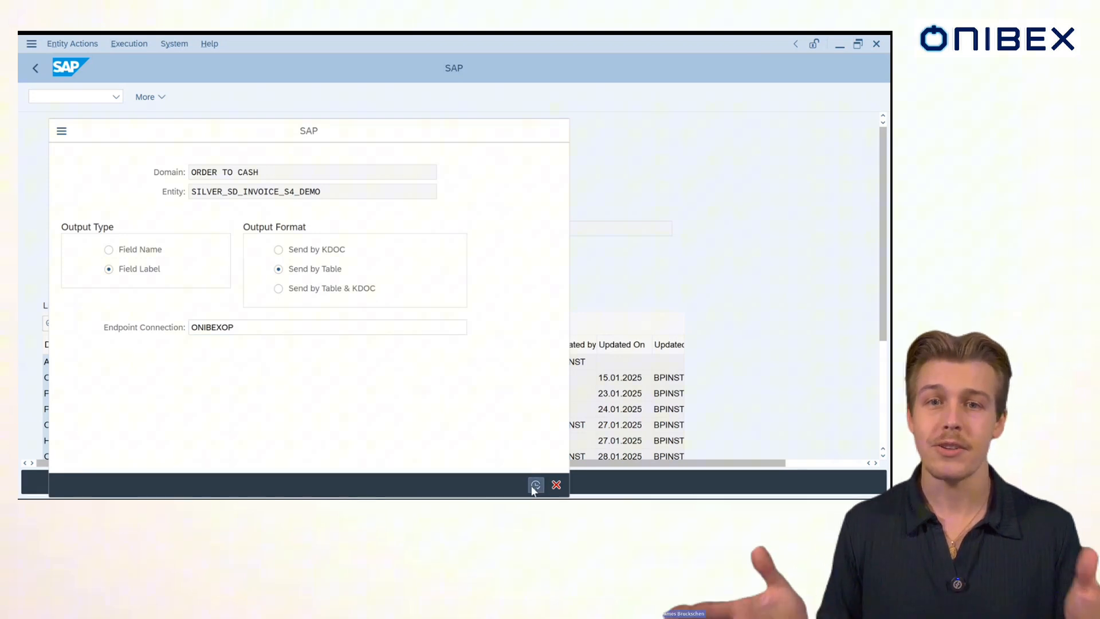
{"action": "left_click", "coordinate": [535, 485]}
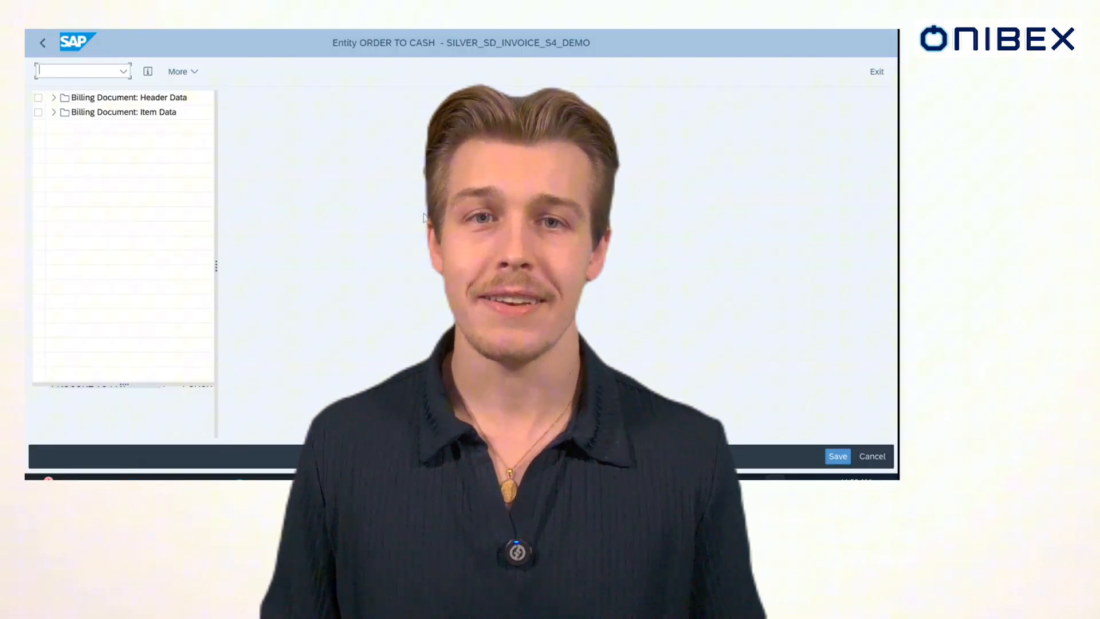
Filter by Billing Document 90000001–90000100, save the range and run the replication Online.
{"action": "left_click", "coordinate": [55, 96]}
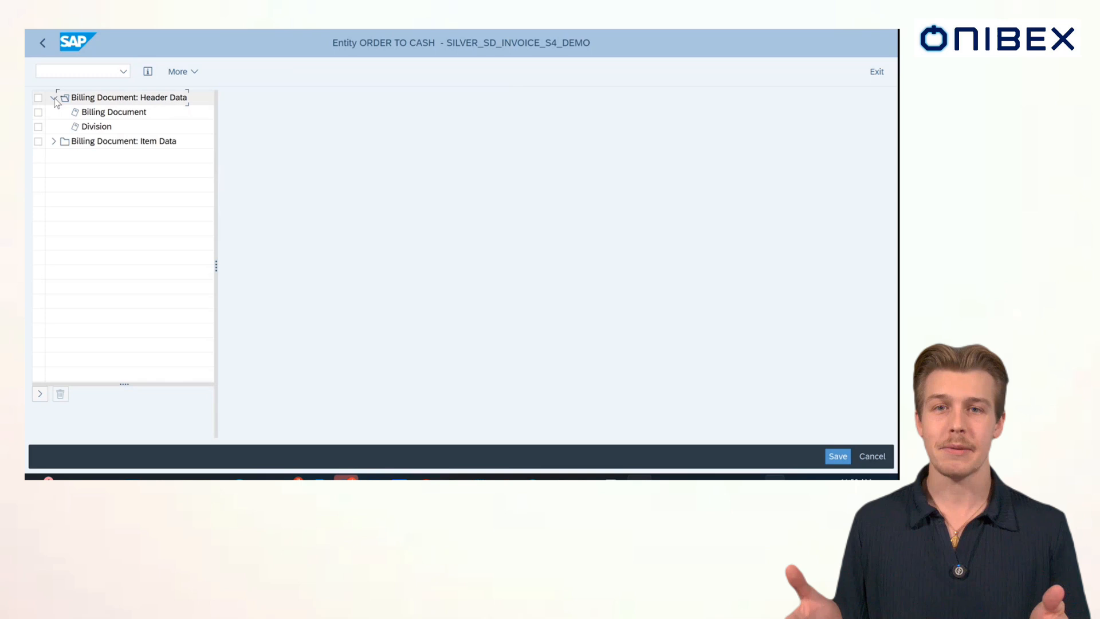
{"action": "left_click", "coordinate": [38, 112]}
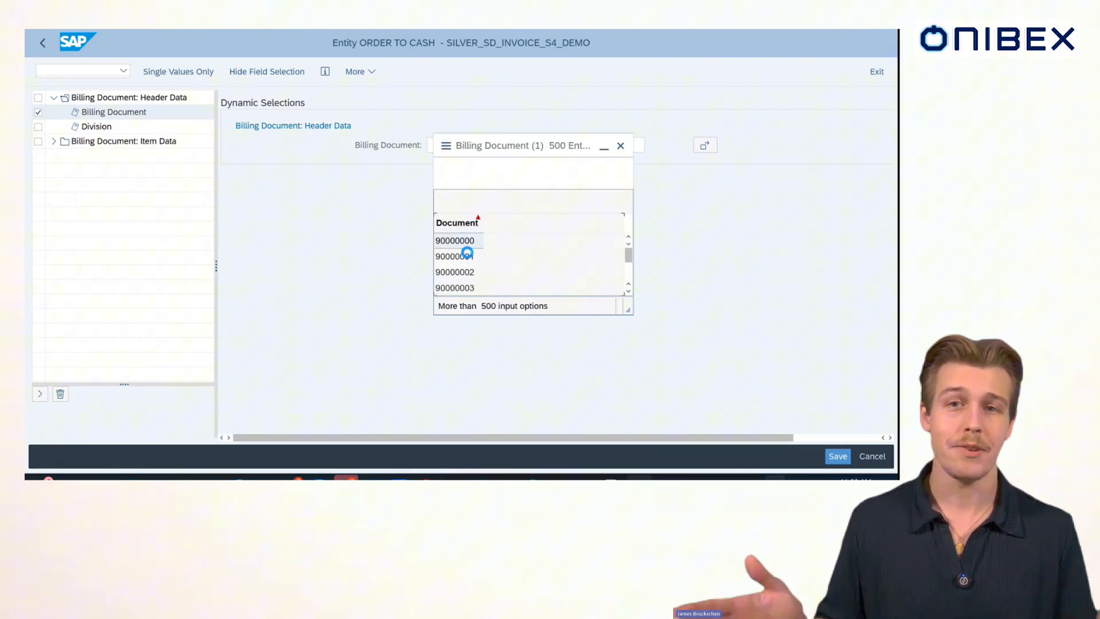
{"action": "left_click", "coordinate": [620, 145]}
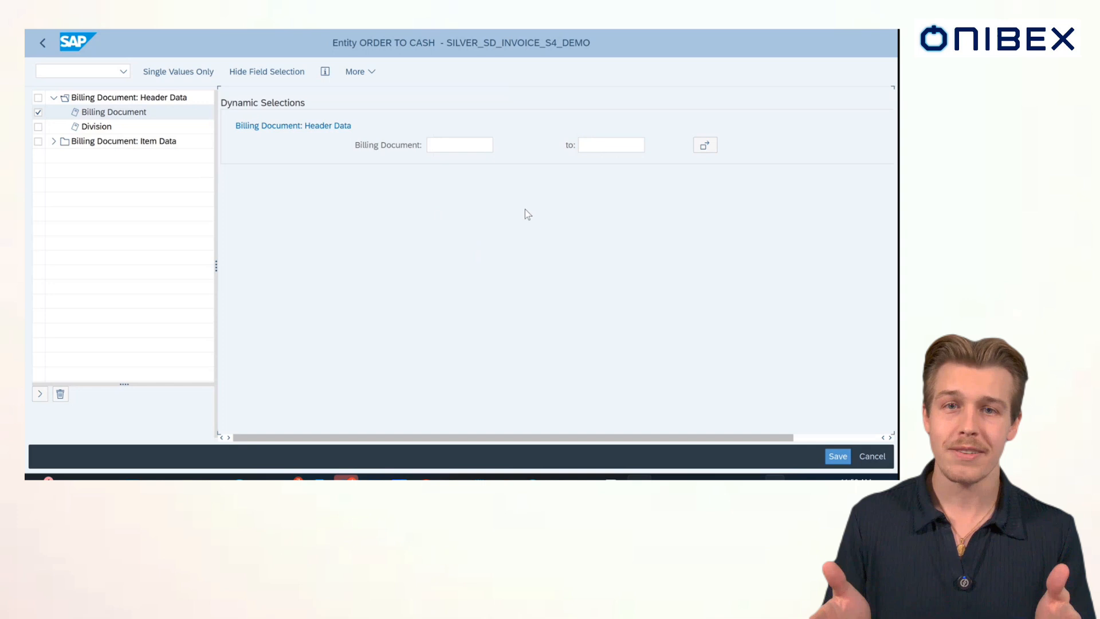
{"action": "type", "text": "90000001"}
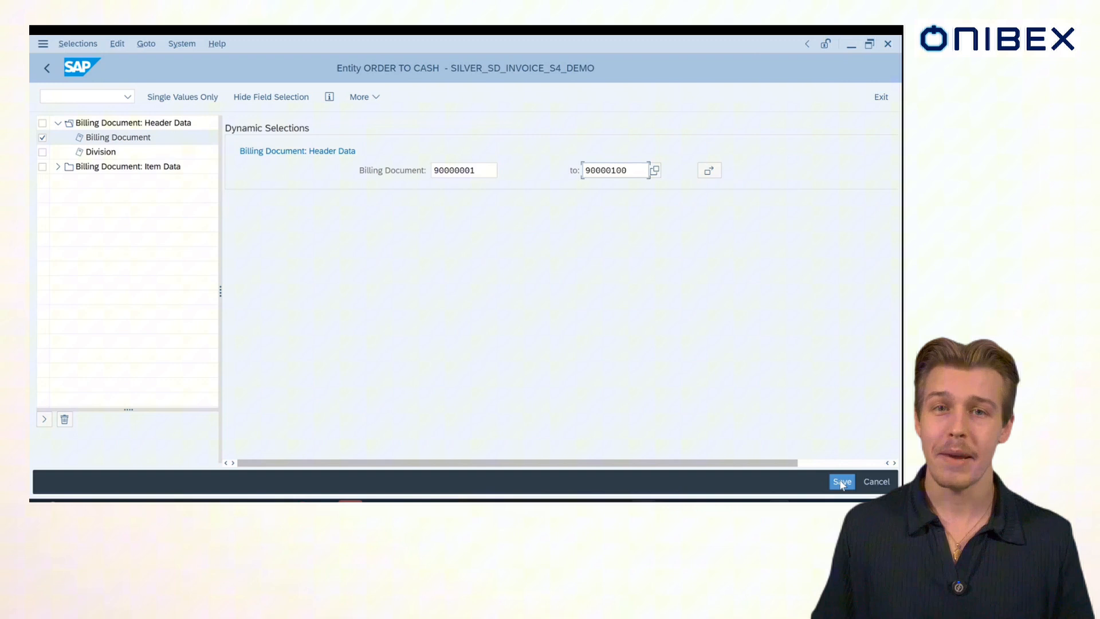
{"action": "left_click", "coordinate": [843, 482]}
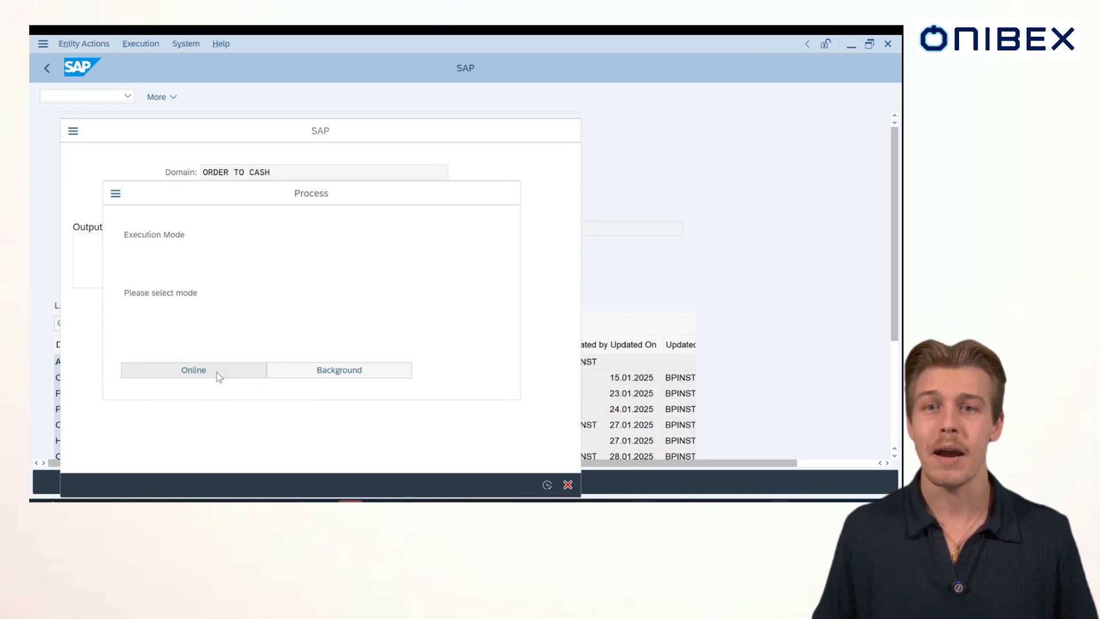
{"action": "left_click", "coordinate": [194, 369]}
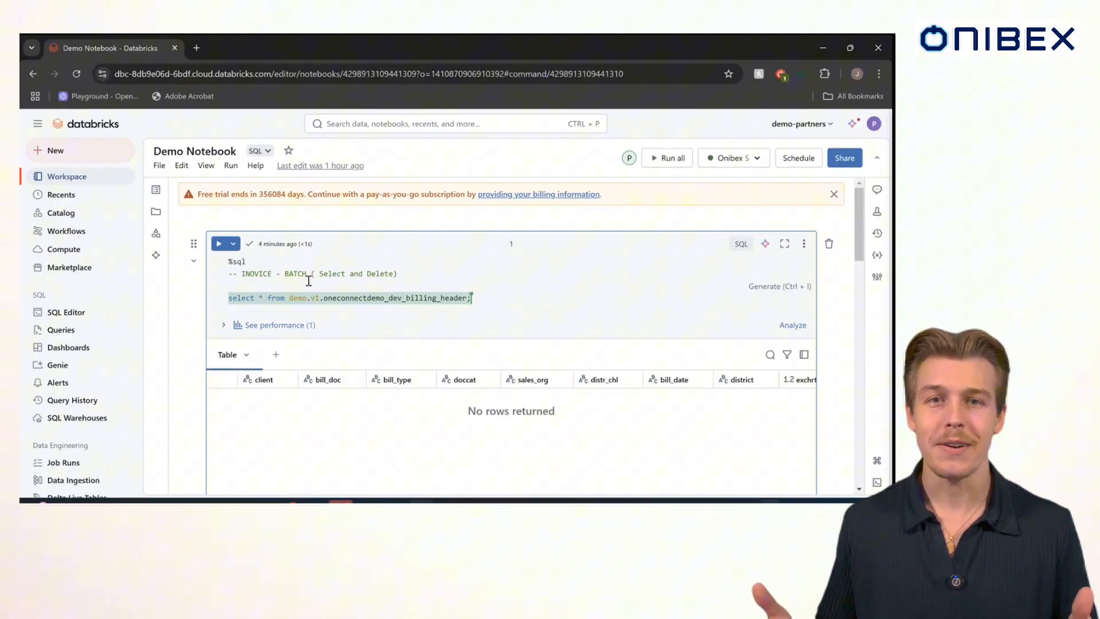
{"action": "mouse_move", "coordinate": [219, 243]}
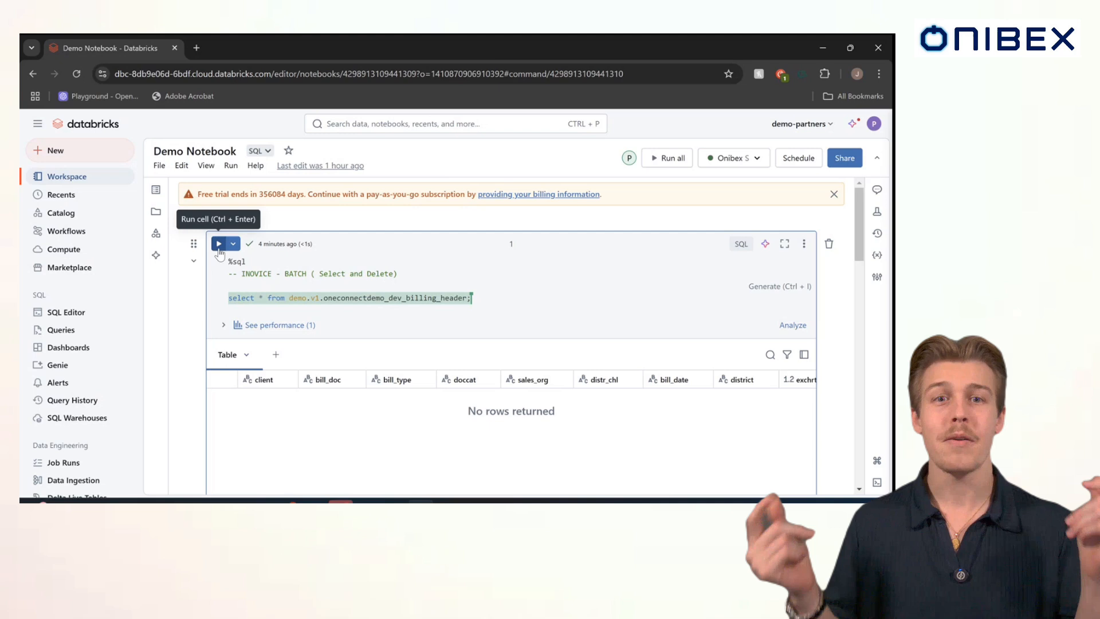
Rerun the billing header SQL query in the Databricks notebook.
{"action": "left_click", "coordinate": [219, 243]}
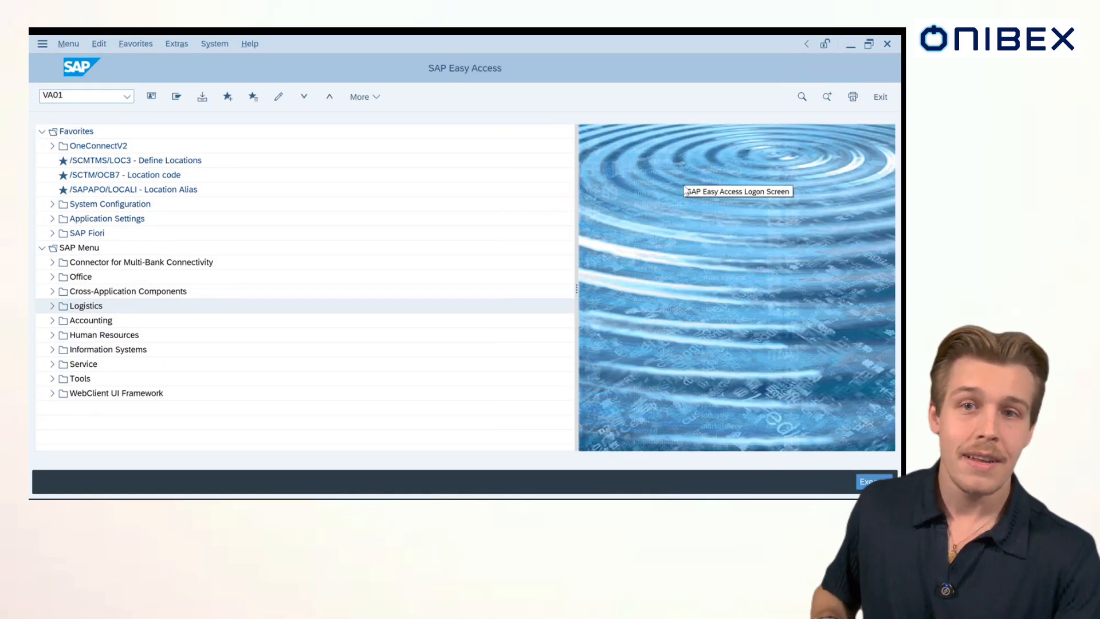
Start VA01 as a standard order for sales org 1710 with sold-to party USCU_S01.
{"action": "key", "text": "Enter"}
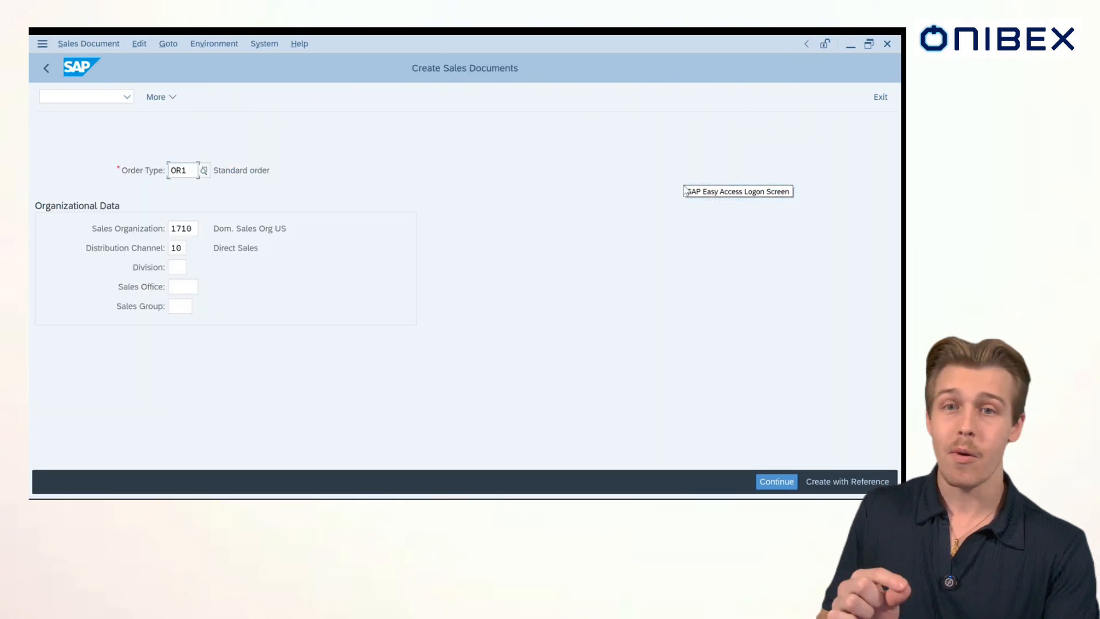
{"action": "mouse_move", "coordinate": [714, 256]}
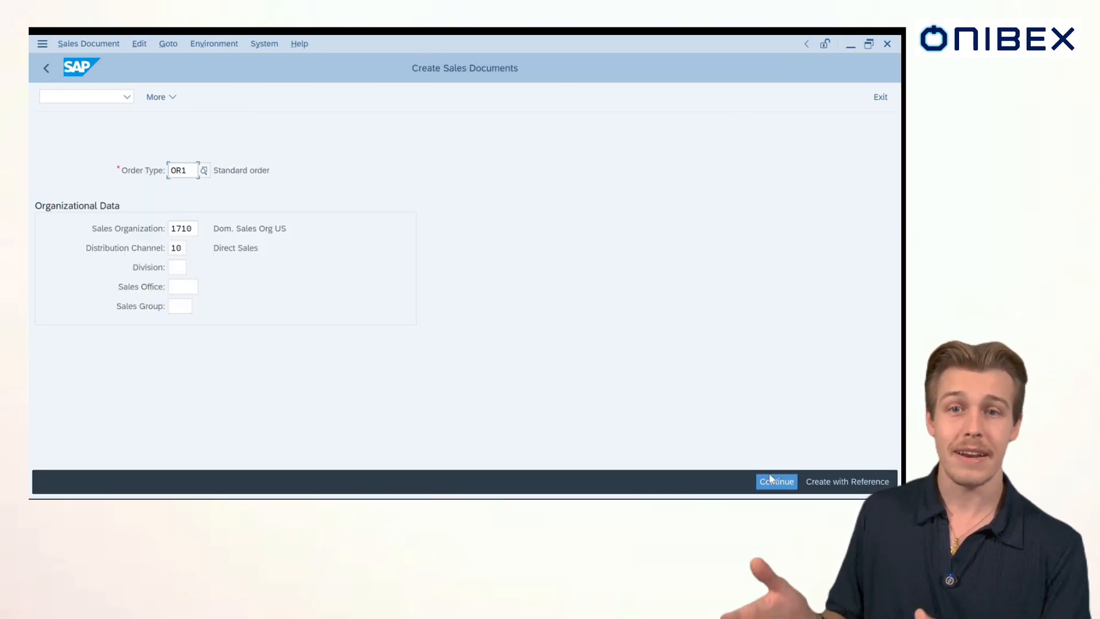
{"action": "left_click", "coordinate": [777, 481]}
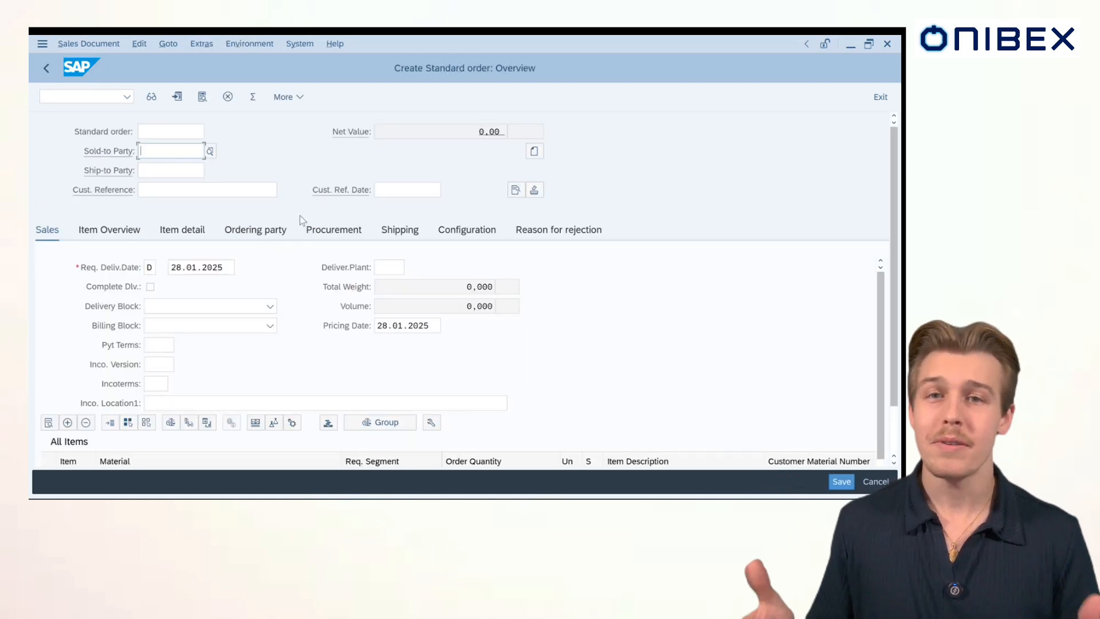
{"action": "left_click", "coordinate": [171, 152]}
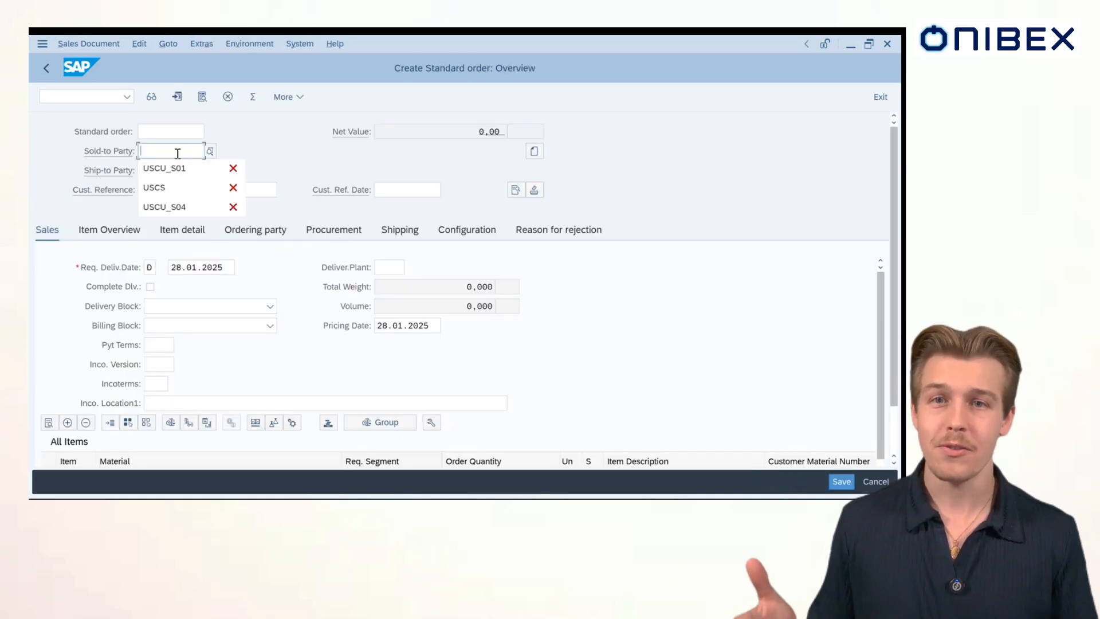
{"action": "left_click", "coordinate": [165, 168]}
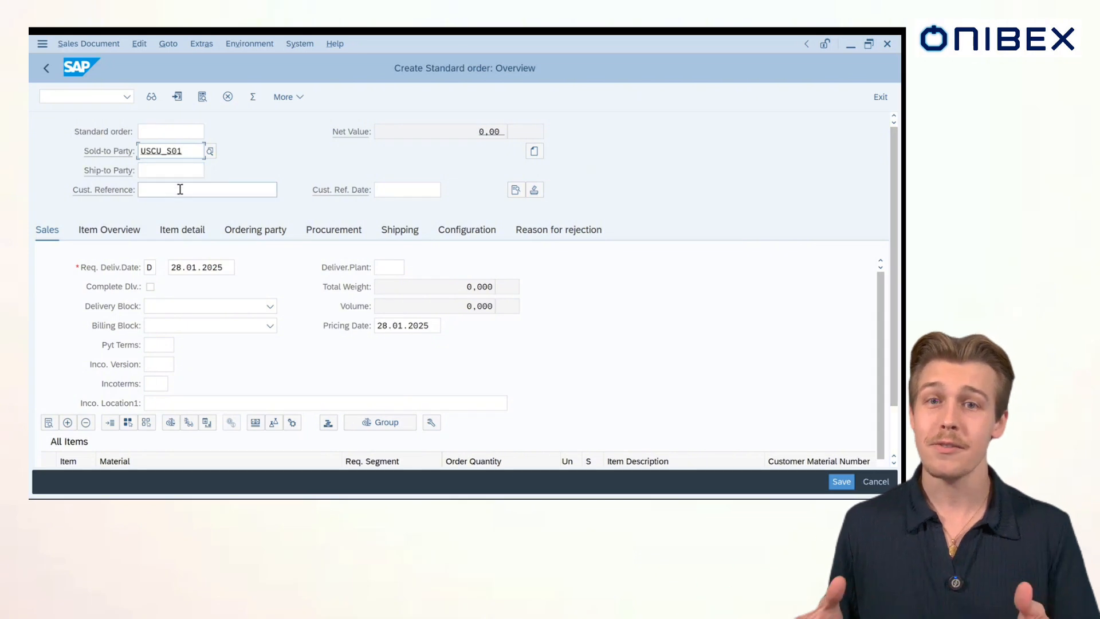
Enter reference TEST, add materials TG11 and TG12 with quantities, and save the order.
{"action": "type", "text": "TEST"}
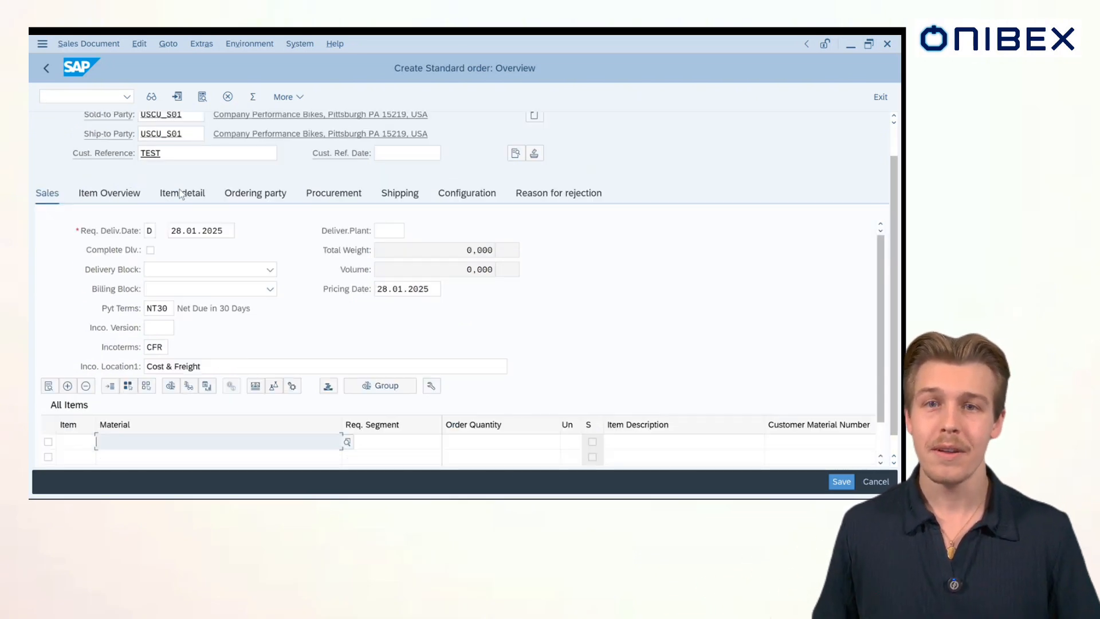
{"action": "type", "text": "TG11"}
{"action": "left_click", "coordinate": [218, 456]}
{"action": "type", "text": "TG12"}
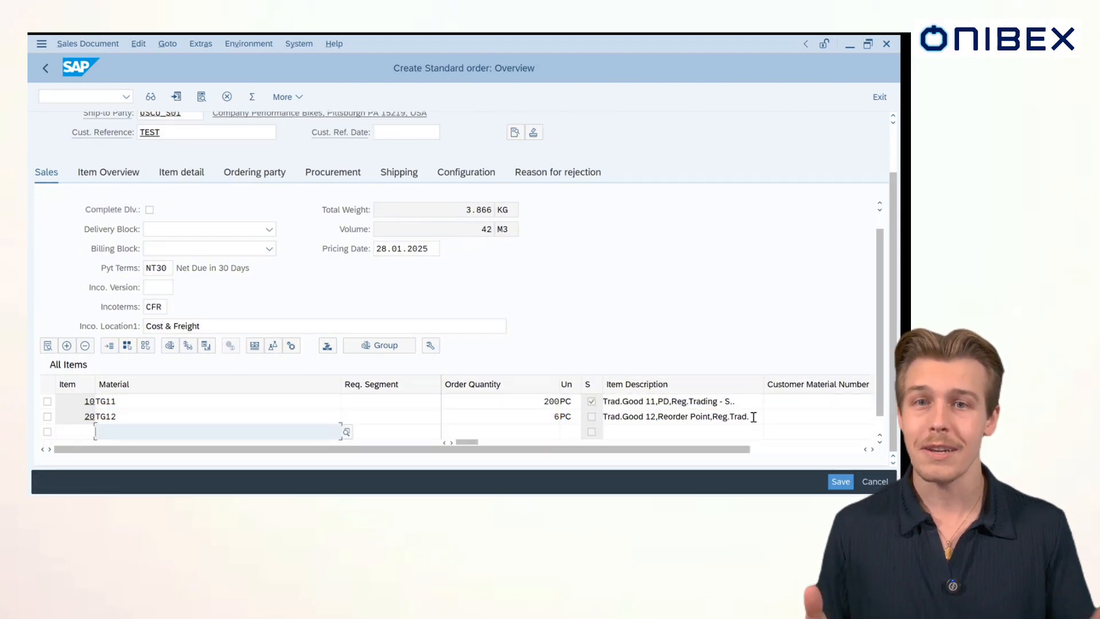
{"action": "left_click", "coordinate": [841, 481]}
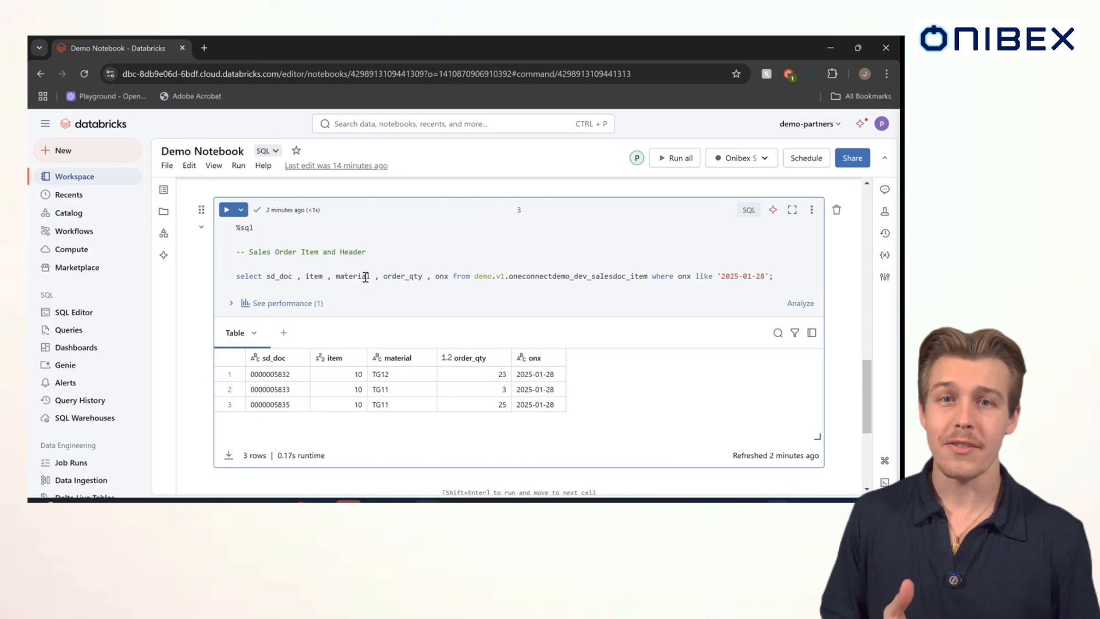
Rerun the sales order item query and sort the results by sd_doc descending to show order 5836.
{"action": "left_click", "coordinate": [227, 209]}
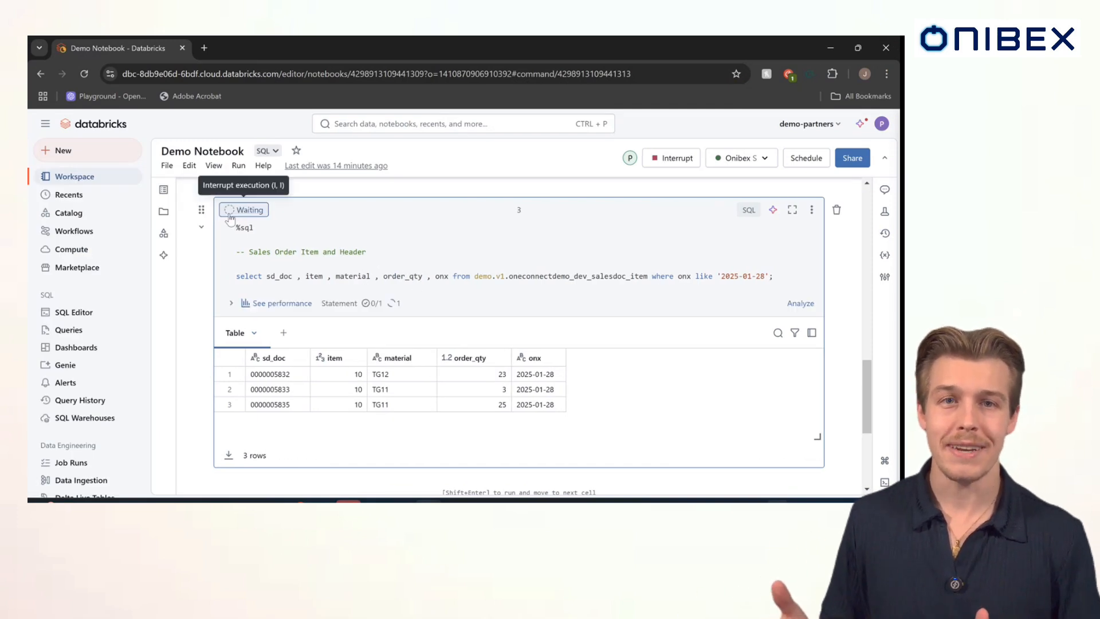
{"action": "left_click", "coordinate": [226, 210]}
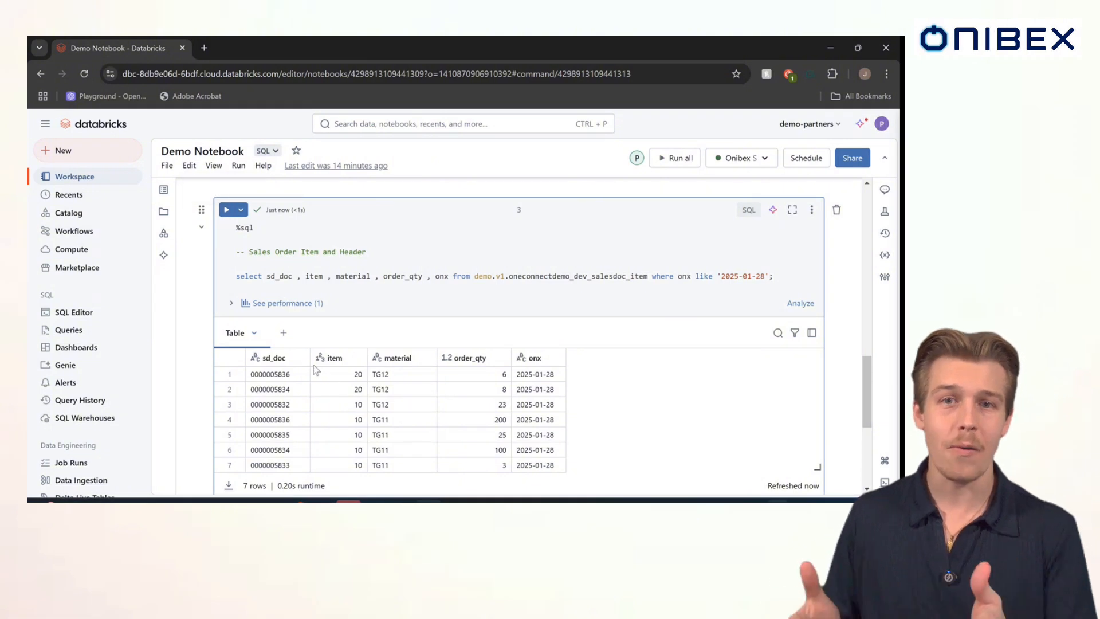
{"action": "left_click", "coordinate": [300, 358]}
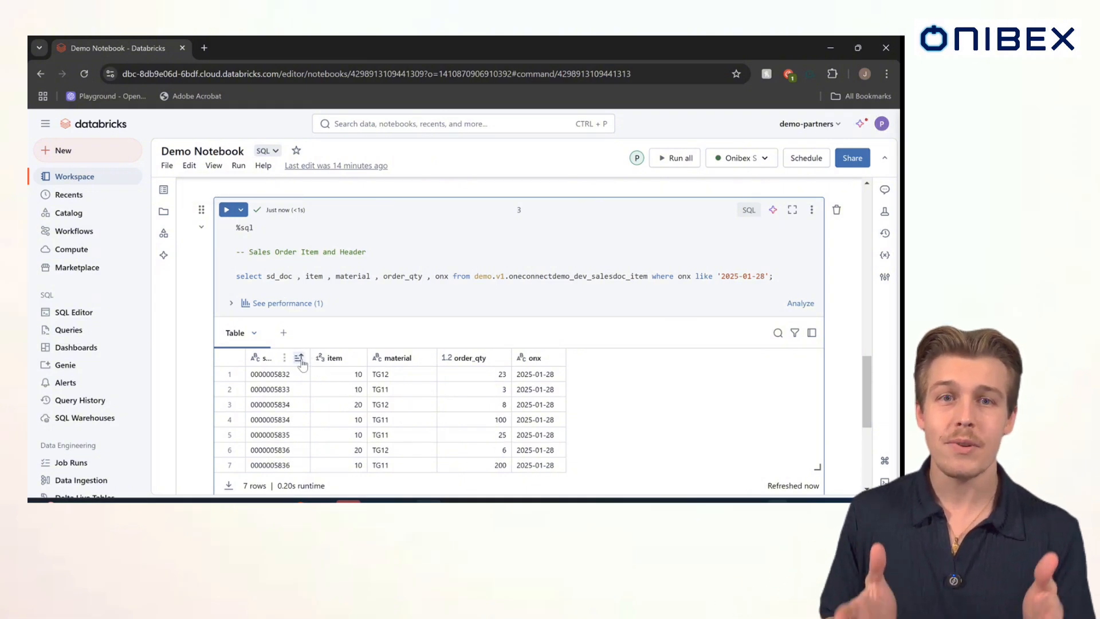
{"action": "left_click", "coordinate": [299, 358]}
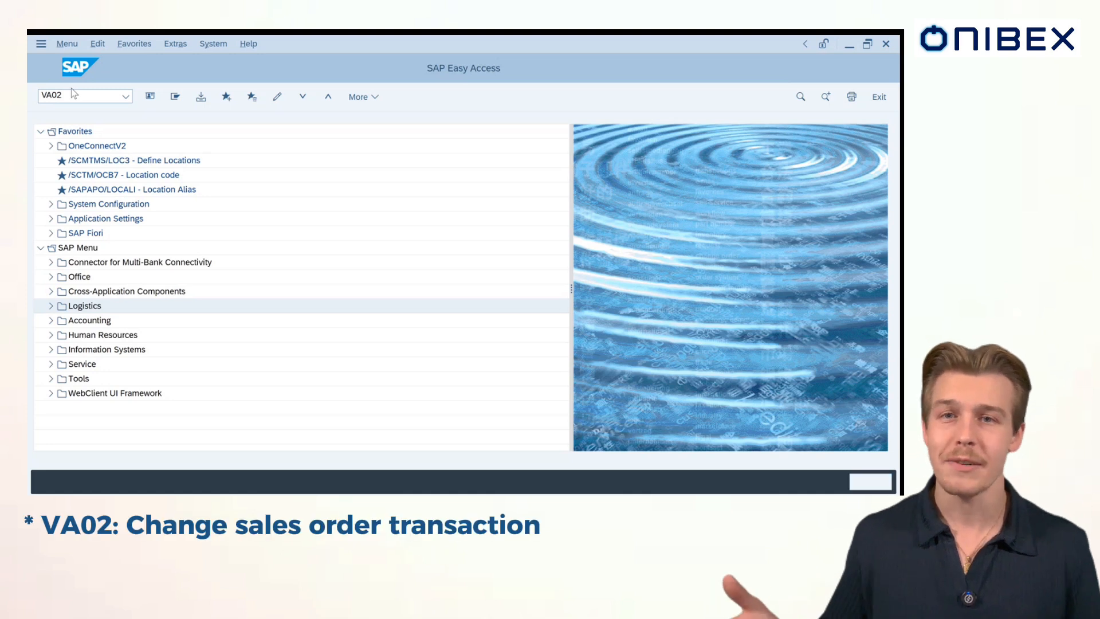
Open order 5836 in VA02 and delete the TG12 item line.
{"action": "key", "text": "Enter"}
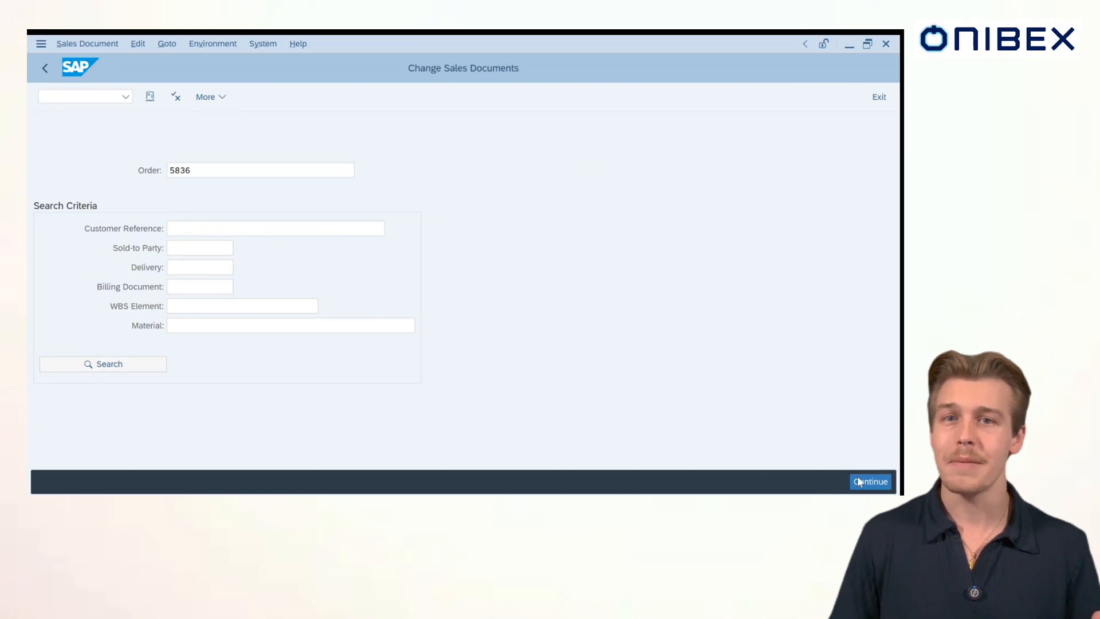
{"action": "left_click", "coordinate": [871, 482]}
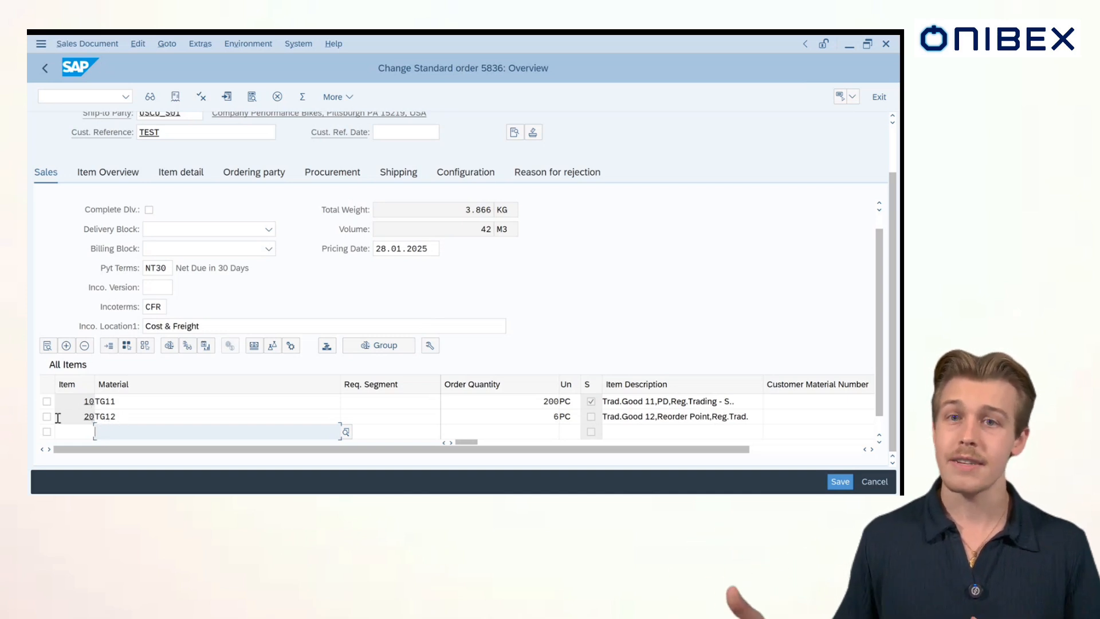
{"action": "left_click", "coordinate": [46, 416]}
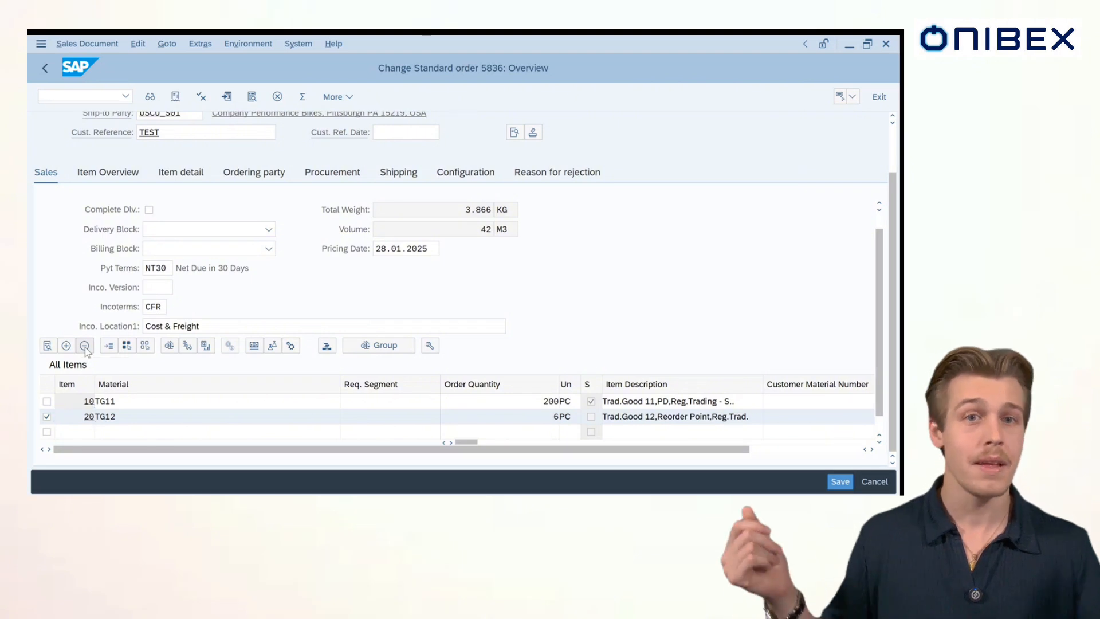
{"action": "left_click", "coordinate": [83, 346]}
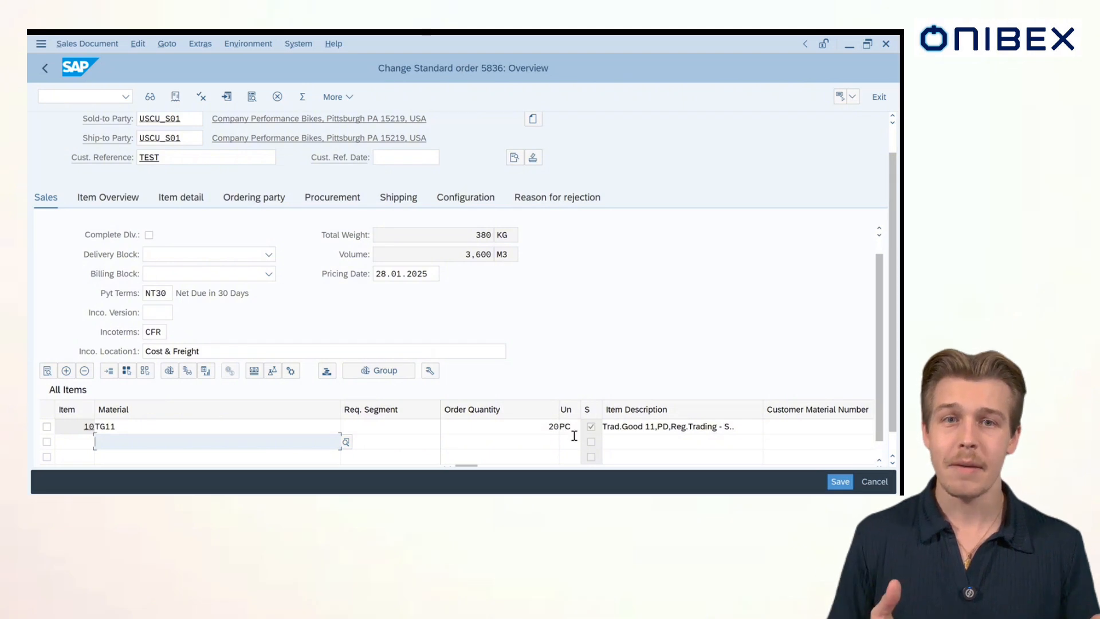
Reduce TG11 to 20 PC and save the changes to order 5836.
{"action": "left_click", "coordinate": [839, 482]}
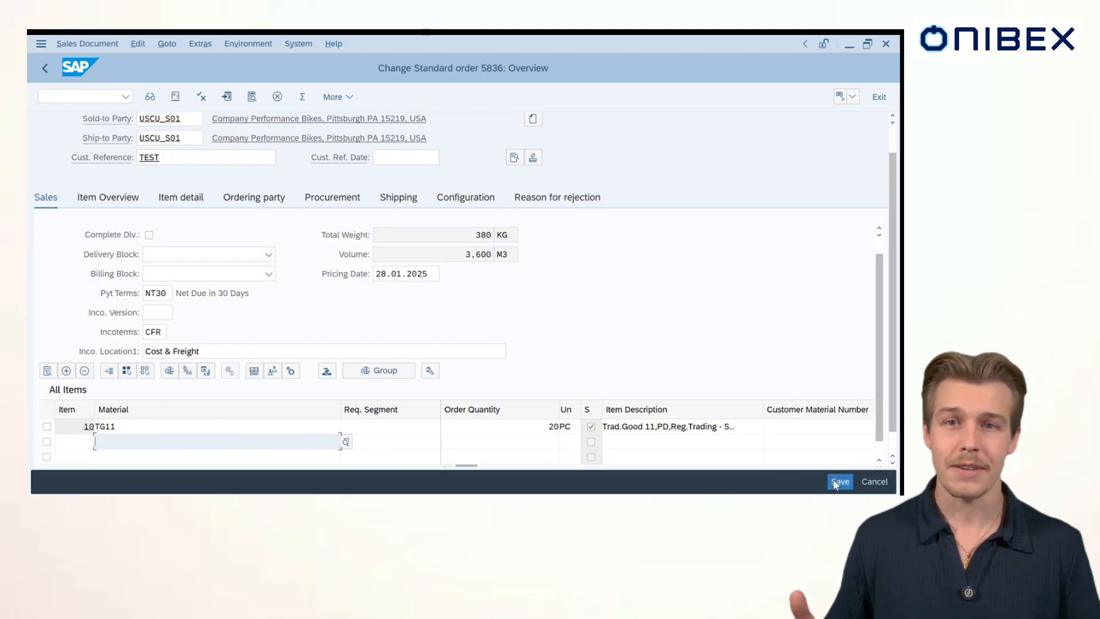
{"action": "left_click", "coordinate": [840, 482]}
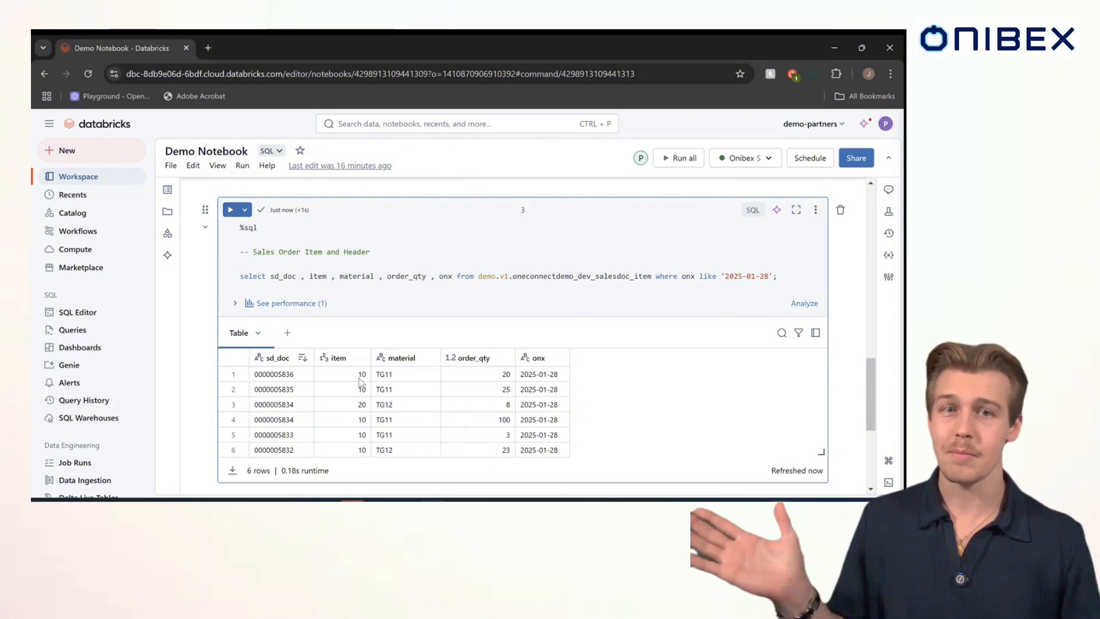
{"action": "mouse_move", "coordinate": [470, 388]}
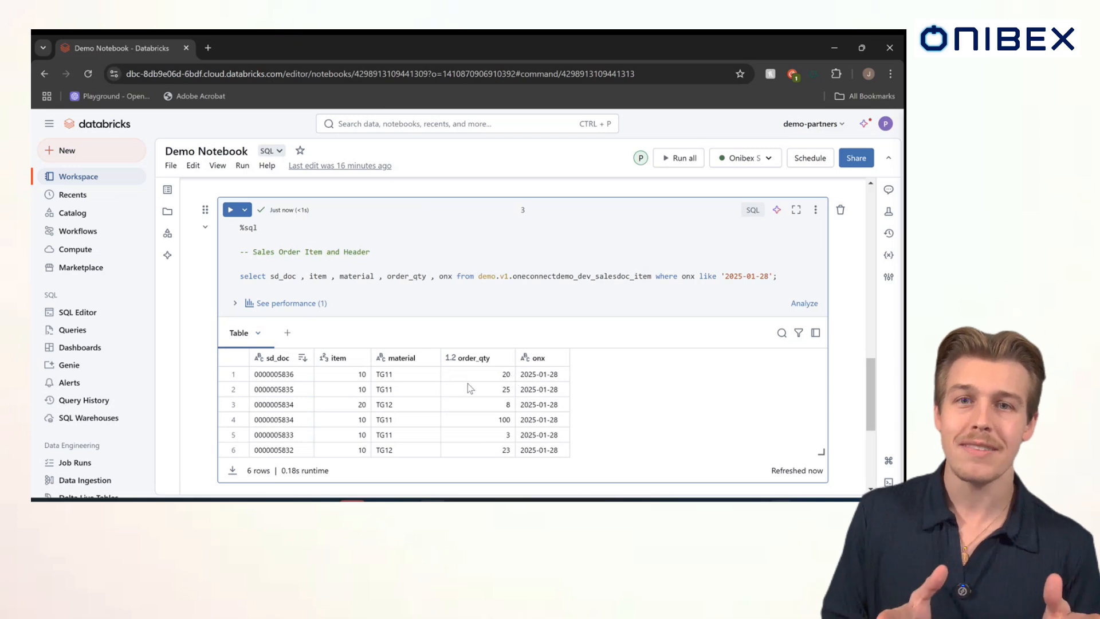